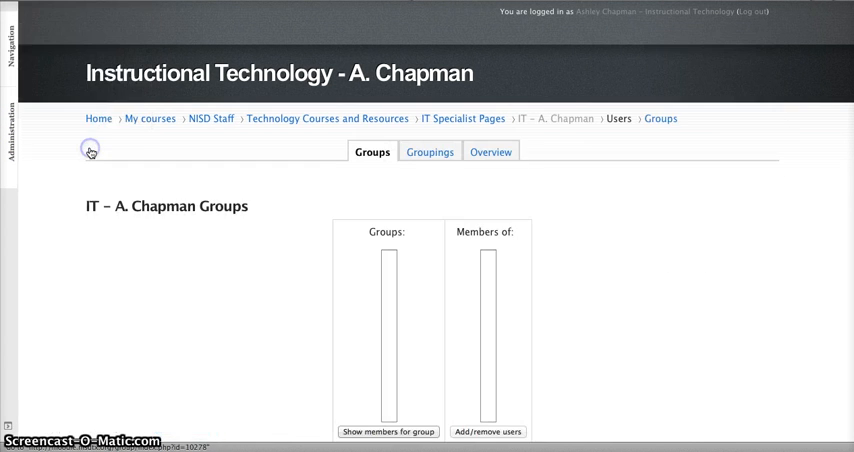
pyautogui.scroll(-3)
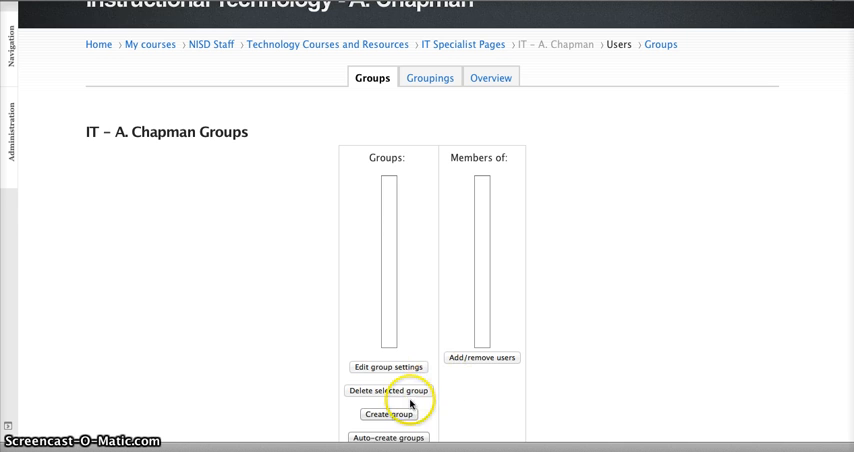
pyautogui.click(388, 413)
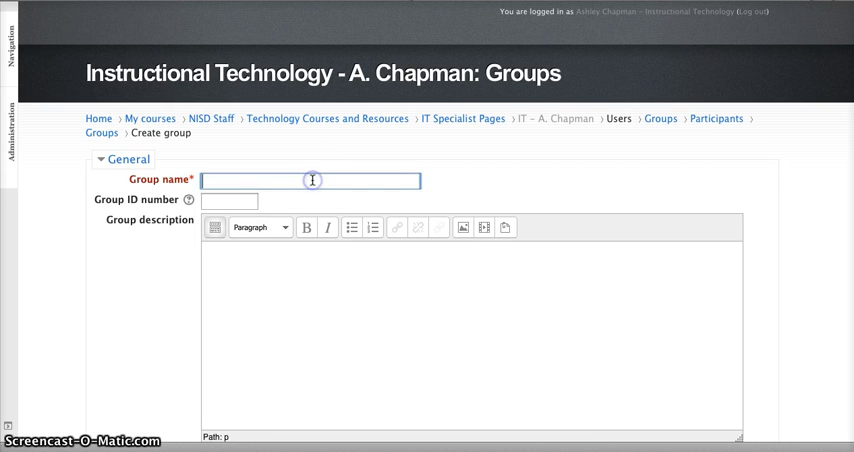
pyautogui.write('Oral')
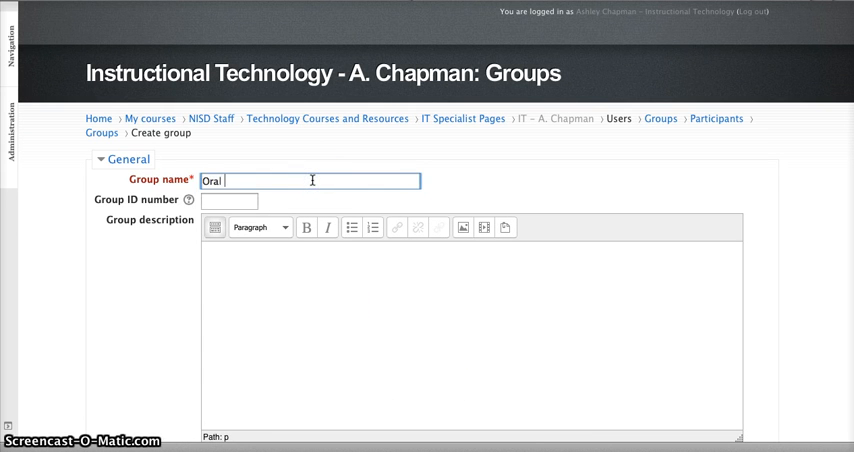
pyautogui.write('Admin')
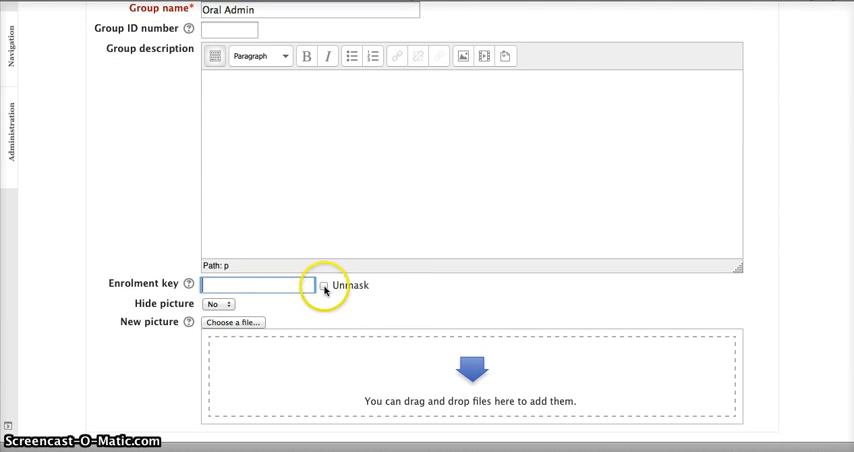
pyautogui.click(323, 285)
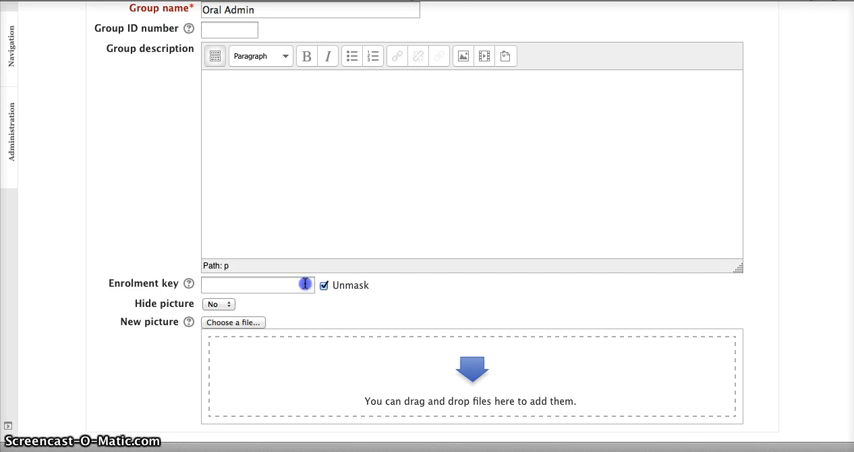
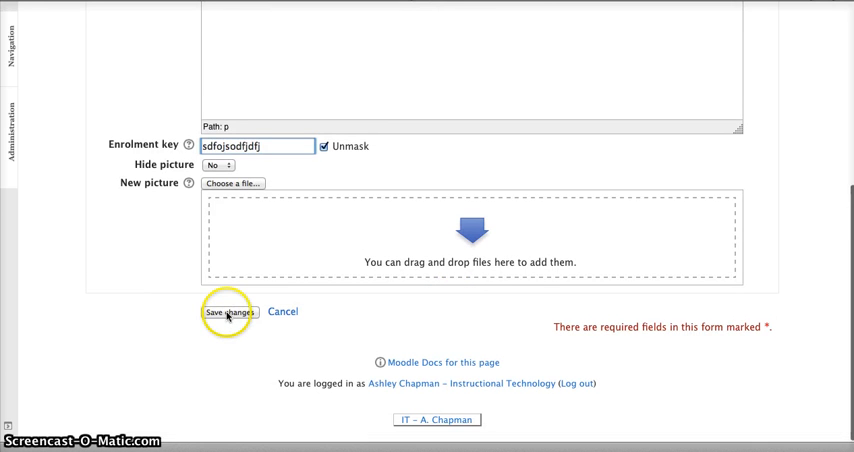
pyautogui.click(230, 312)
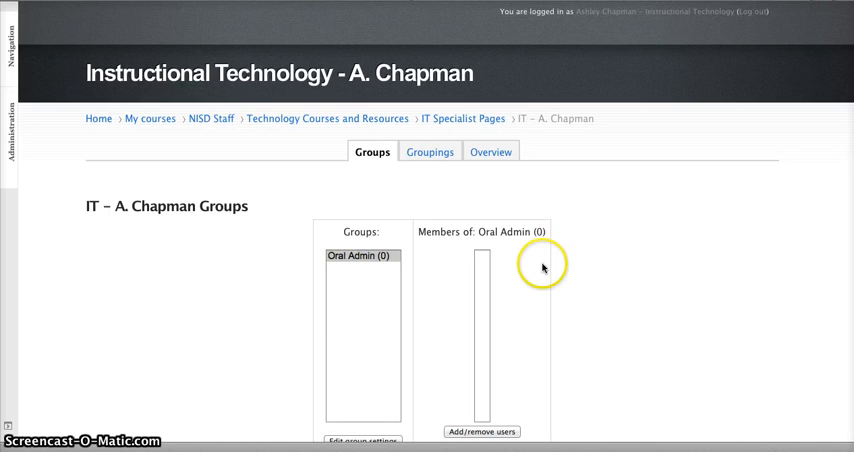
pyautogui.scroll(-3)
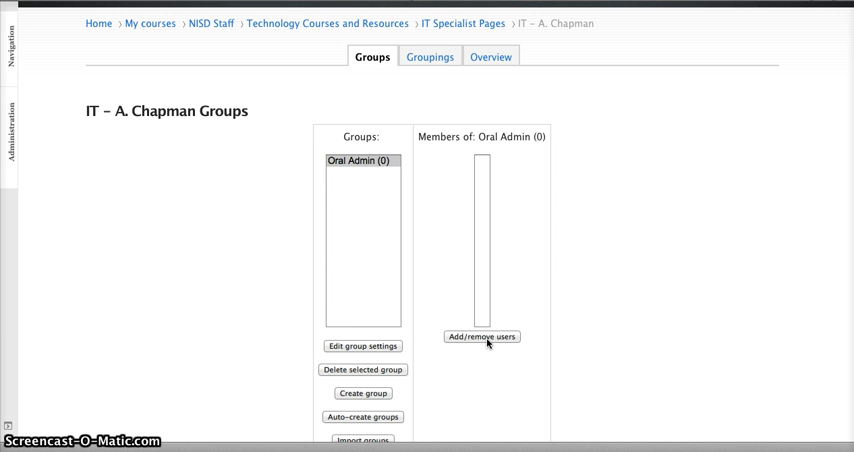
pyautogui.click(481, 336)
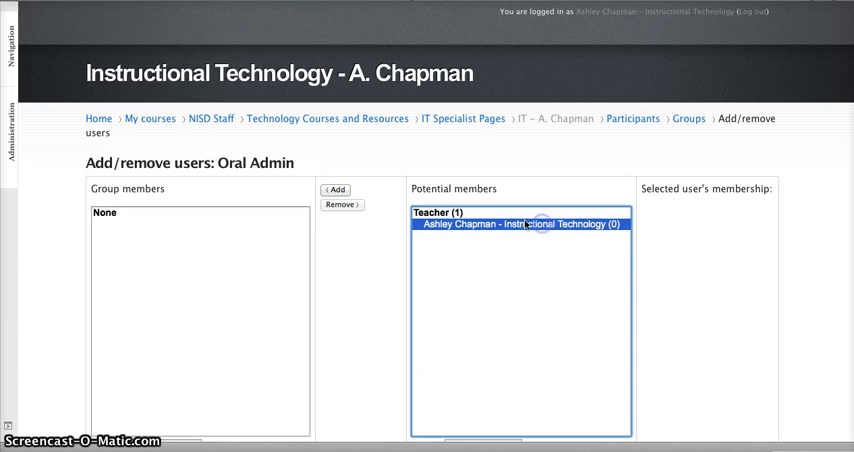
pyautogui.click(337, 189)
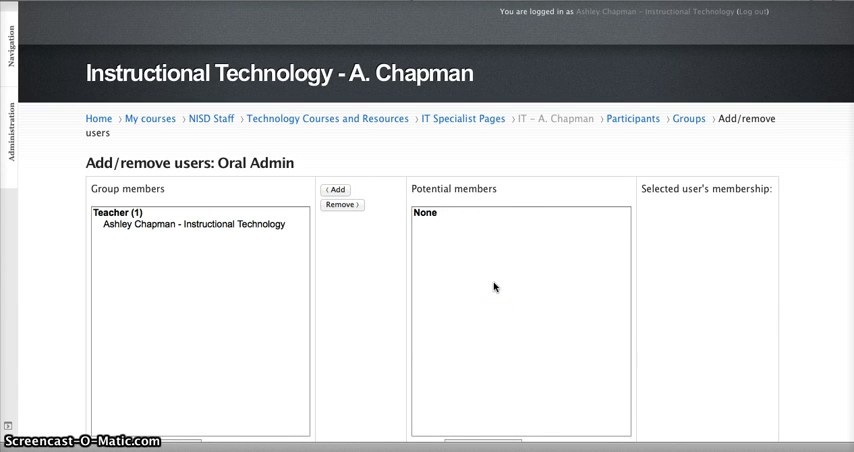
pyautogui.scroll(-3)
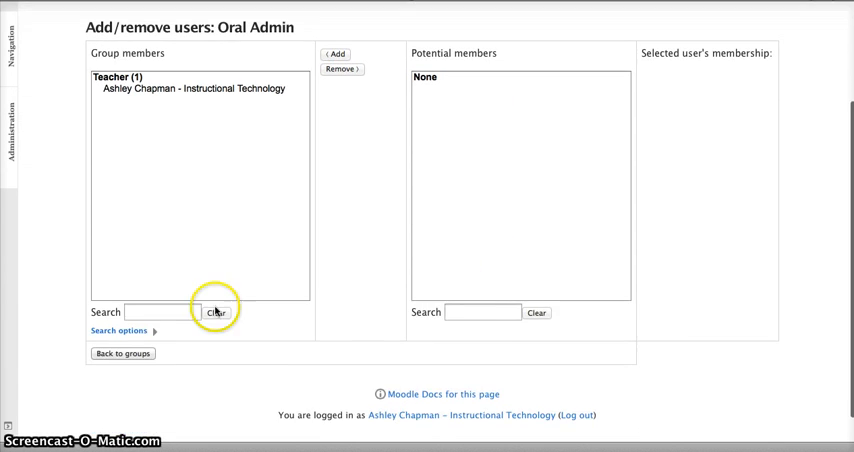
pyautogui.click(122, 353)
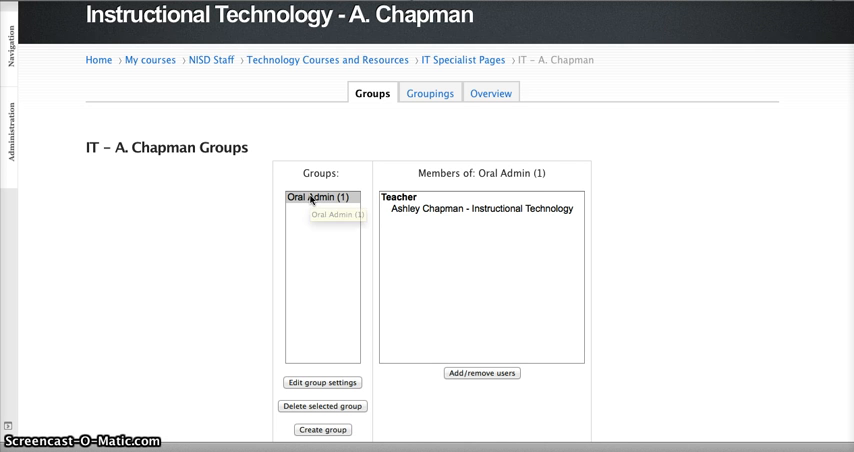
pyautogui.moveTo(437, 225)
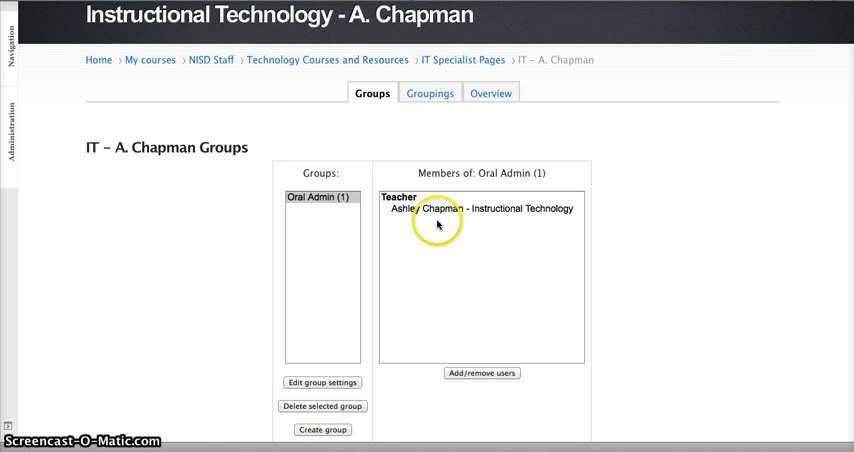
# On the Groupings page, create and save a new grouping named Oral Admin
pyautogui.click(323, 197)
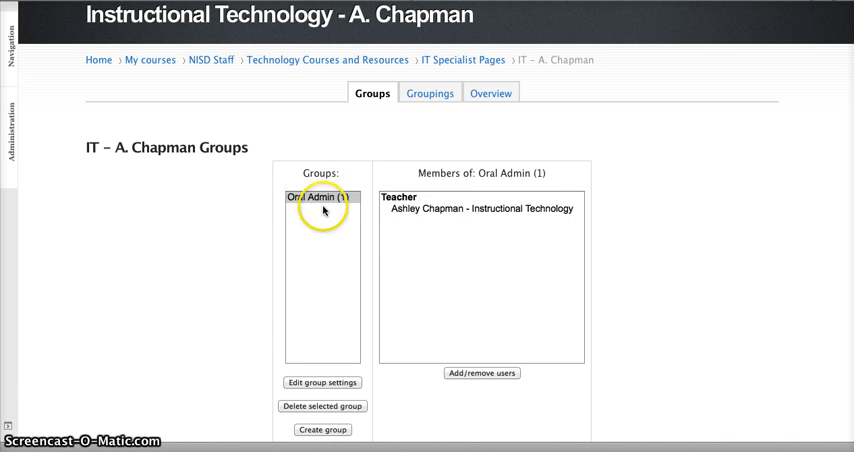
pyautogui.moveTo(430, 93)
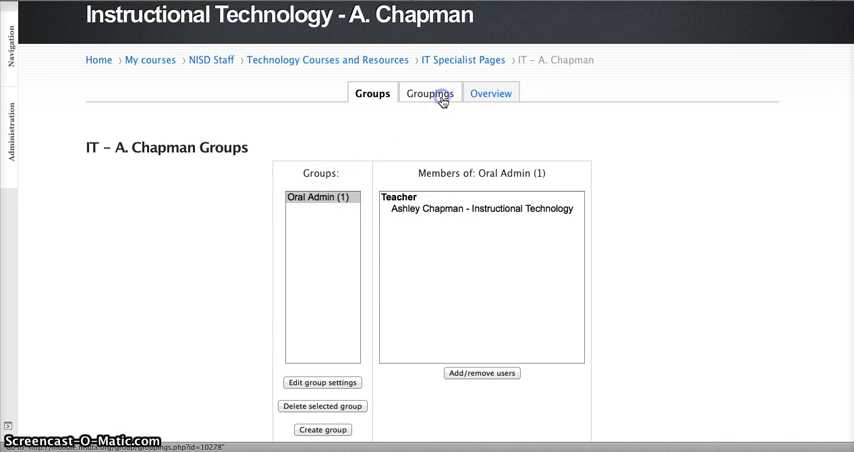
pyautogui.click(429, 92)
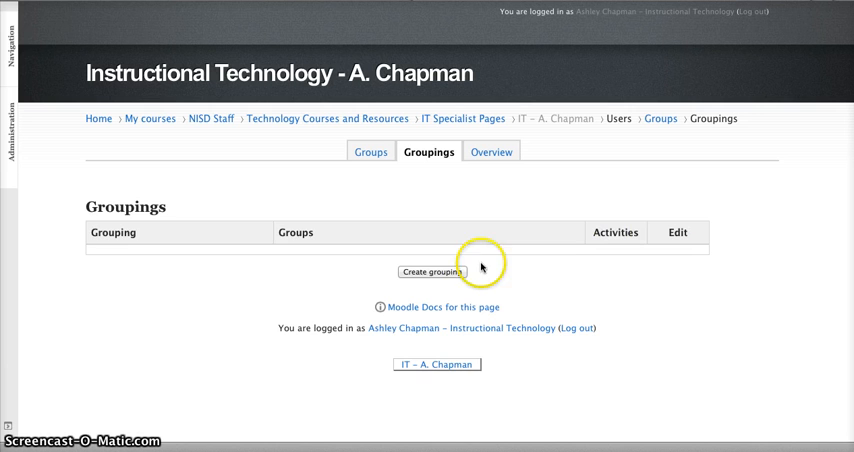
pyautogui.click(433, 271)
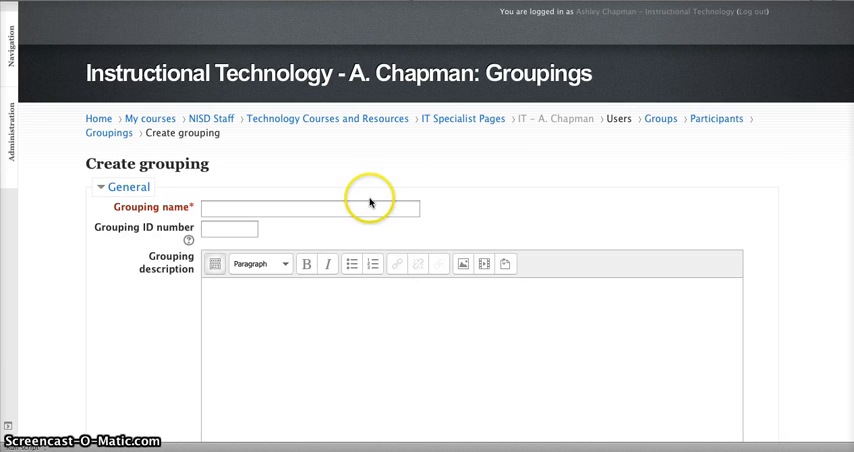
pyautogui.write('Oral Admin')
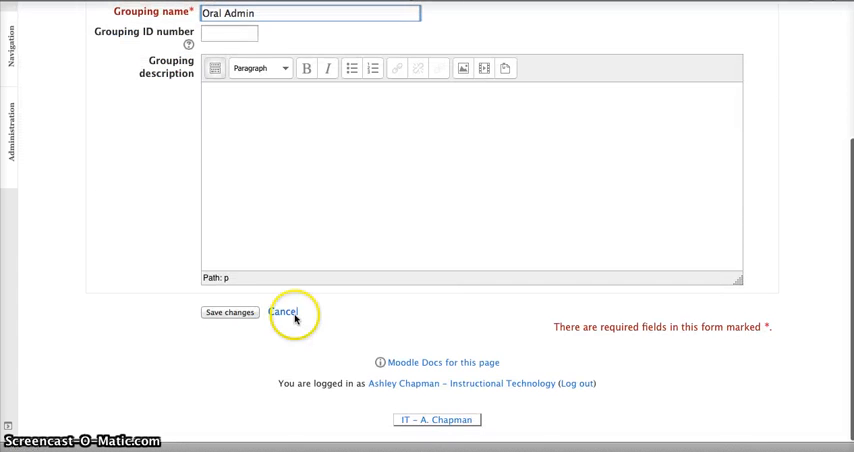
pyautogui.click(284, 312)
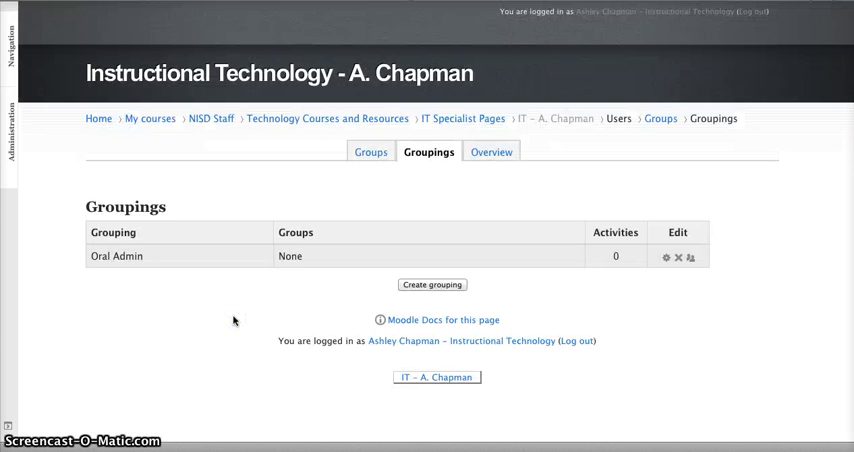
pyautogui.moveTo(108, 287)
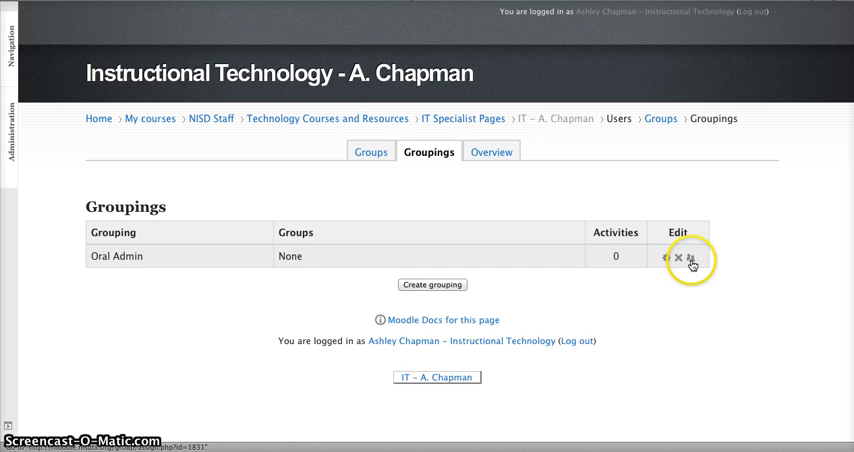
pyautogui.moveTo(692, 262)
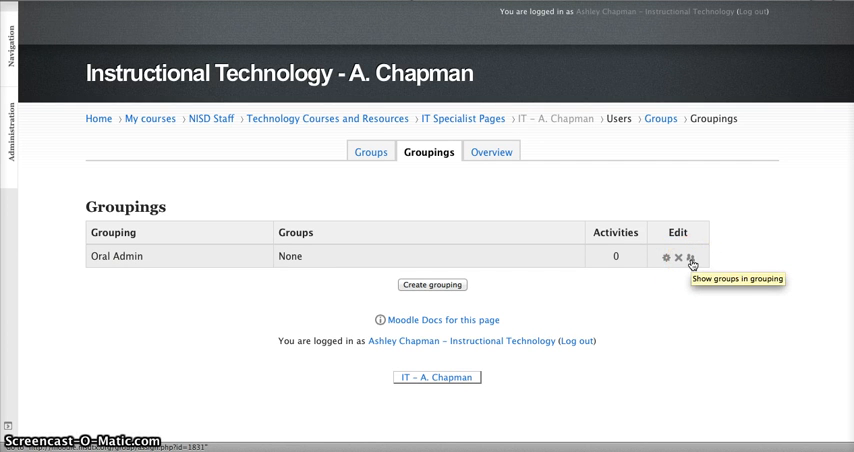
# Put the Oral Admin group into the Oral Admin grouping and go back to groupings
pyautogui.click(691, 259)
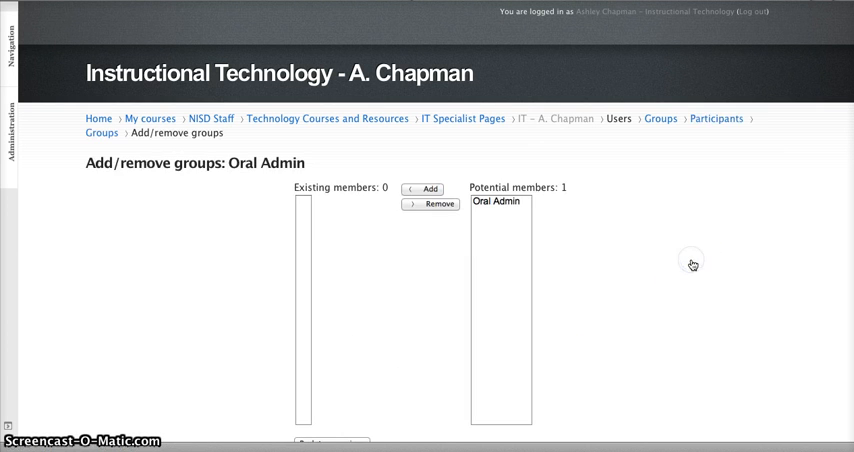
pyautogui.click(502, 204)
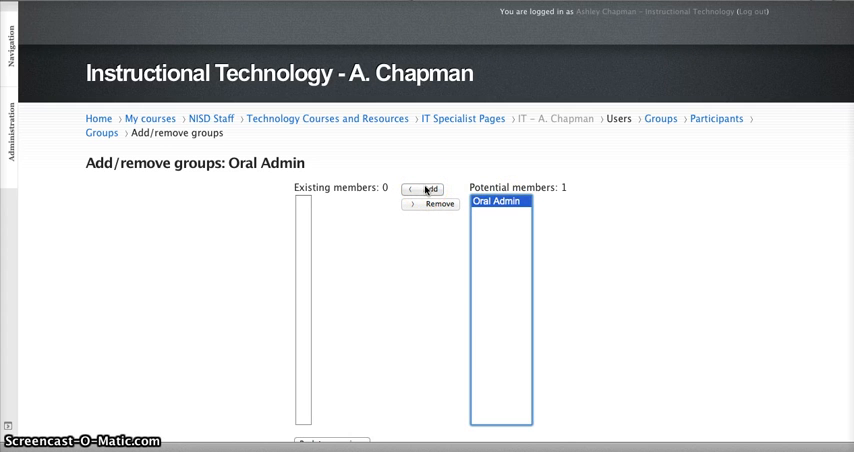
pyautogui.click(423, 189)
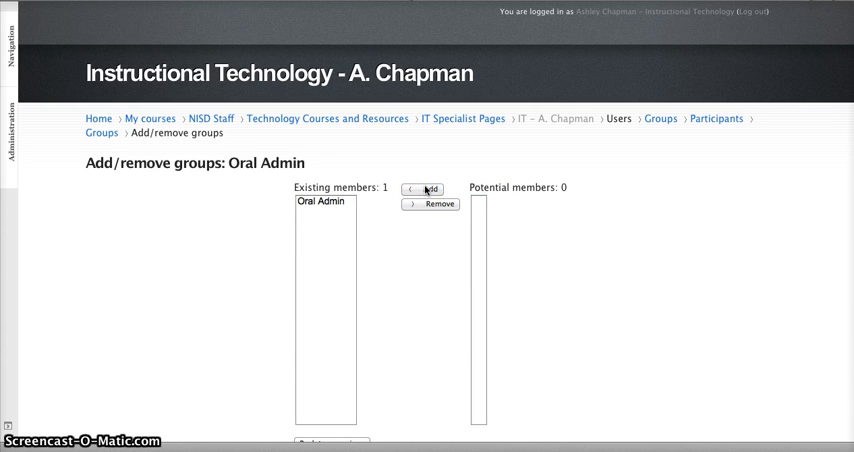
pyautogui.moveTo(569, 214)
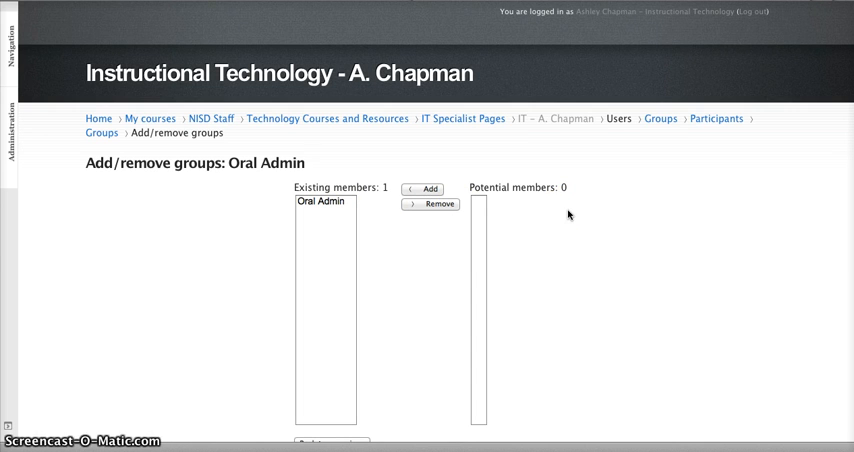
pyautogui.scroll(-3)
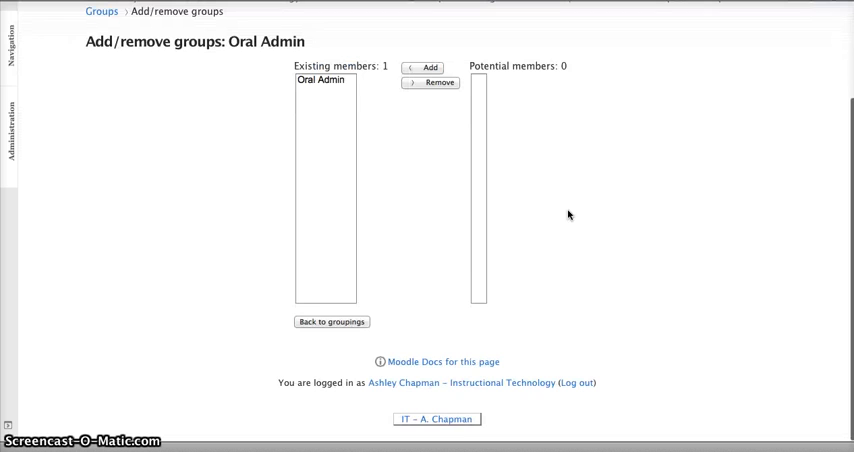
pyautogui.click(331, 322)
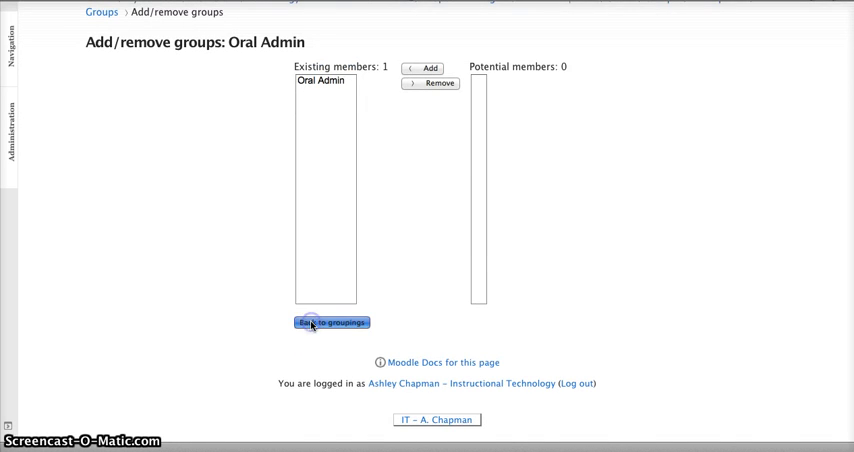
pyautogui.click(330, 322)
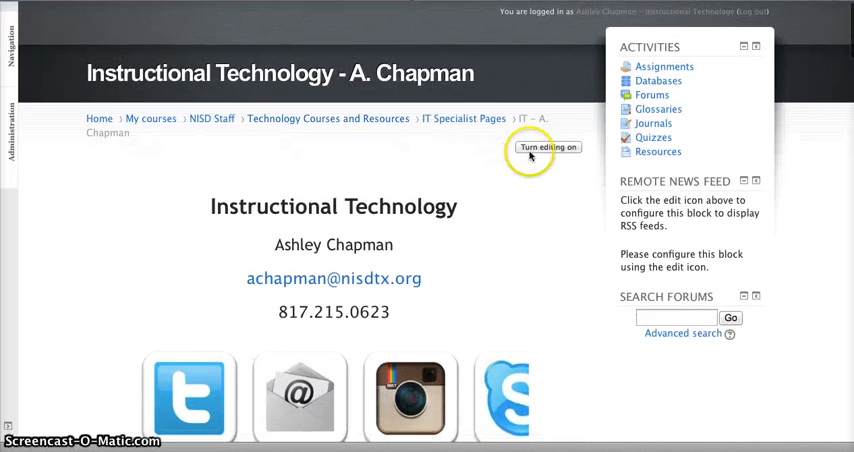
# Turn on course editing and choose File as the new resource for the top section
pyautogui.click(547, 147)
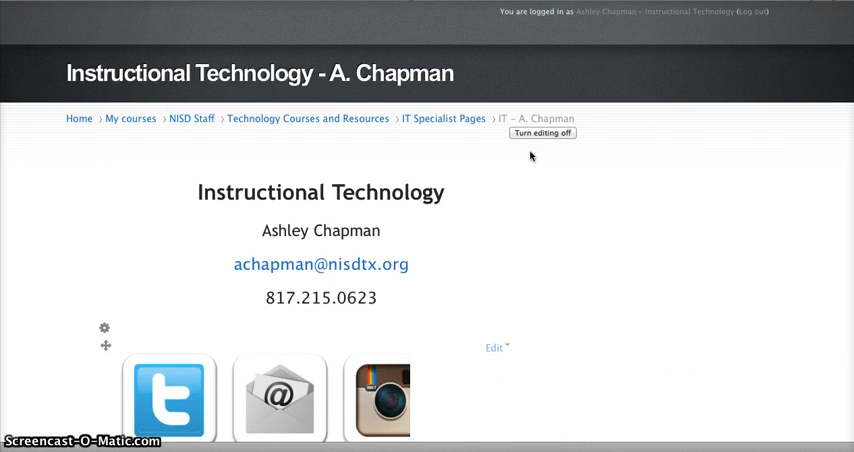
pyautogui.scroll(-3)
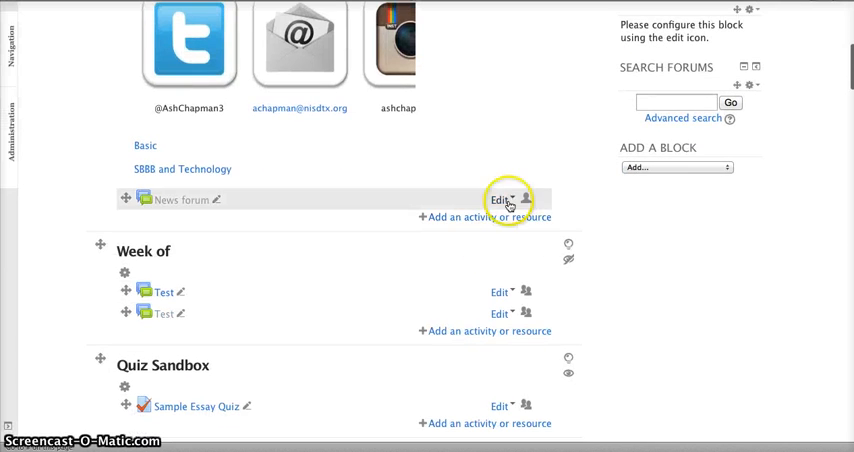
pyautogui.click(484, 217)
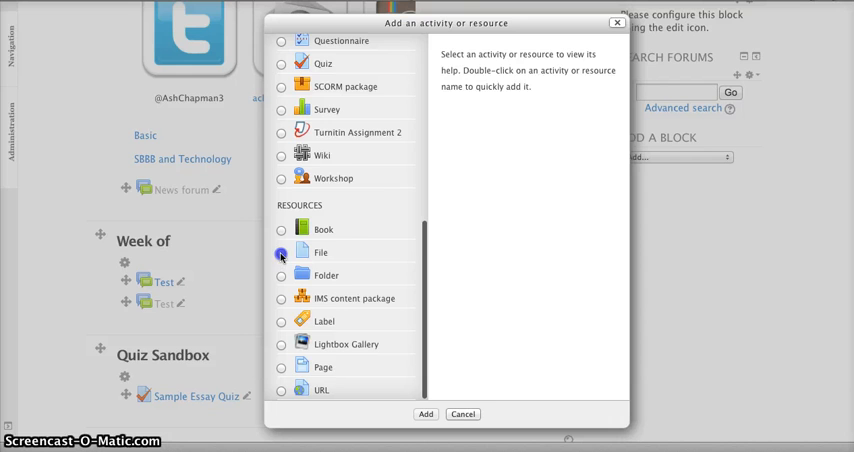
pyautogui.click(425, 413)
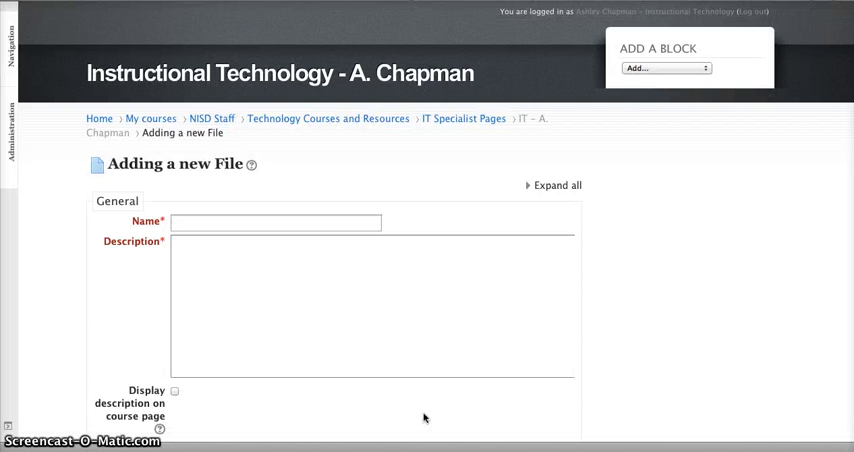
# Name the resource 'Sample File' and attach test1.docx from the file picker
pyautogui.click(275, 222)
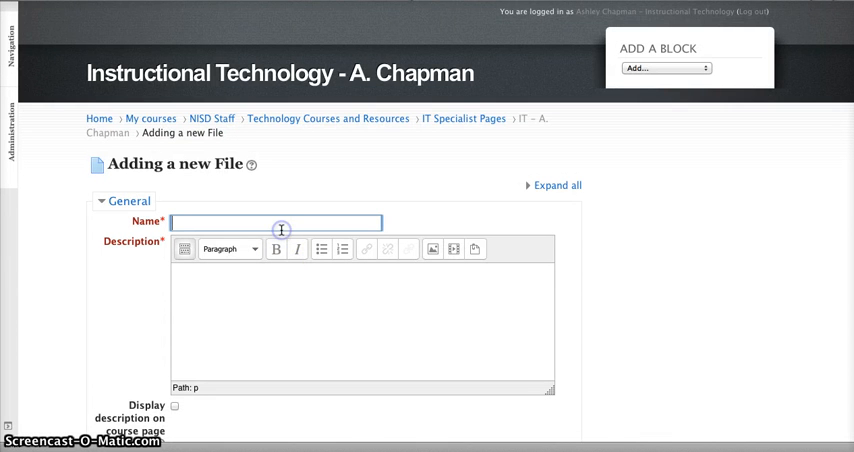
pyautogui.write('Sample File')
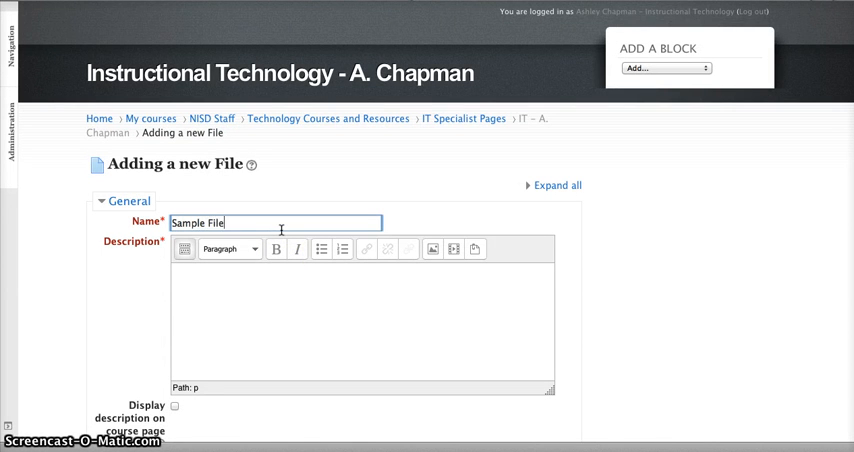
pyautogui.scroll(-3)
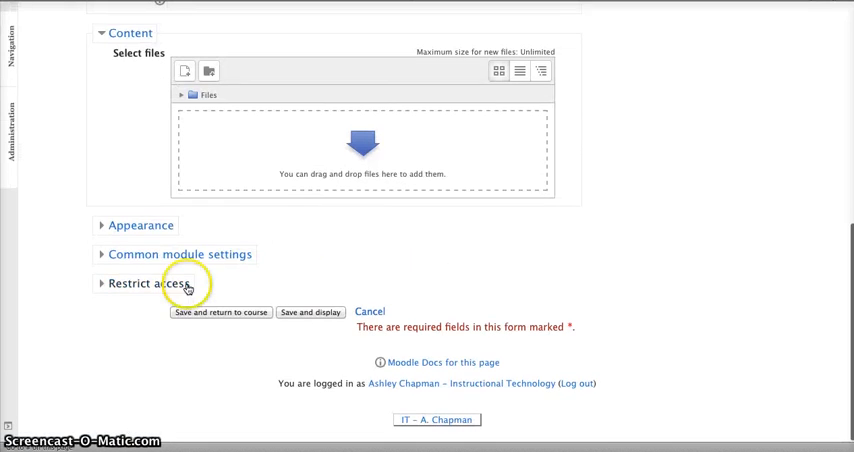
pyautogui.click(185, 71)
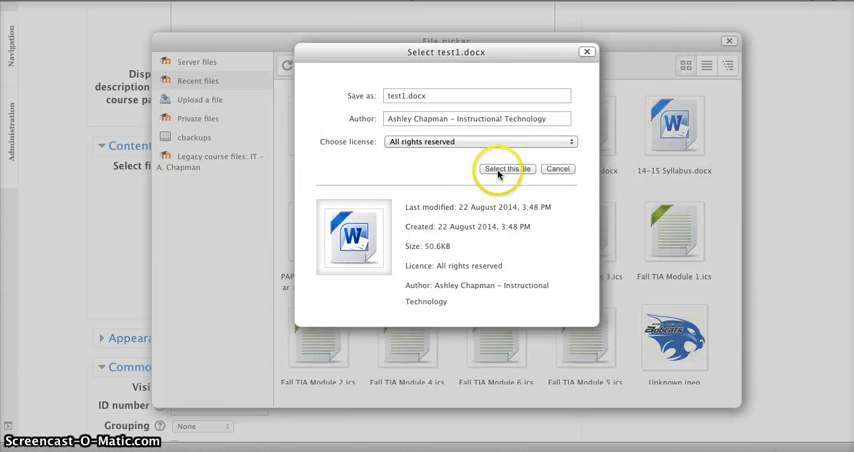
pyautogui.click(503, 168)
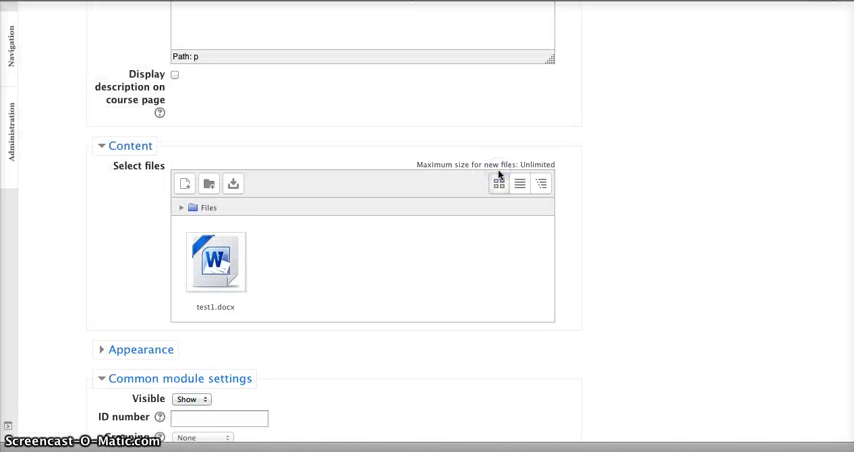
pyautogui.scroll(-3)
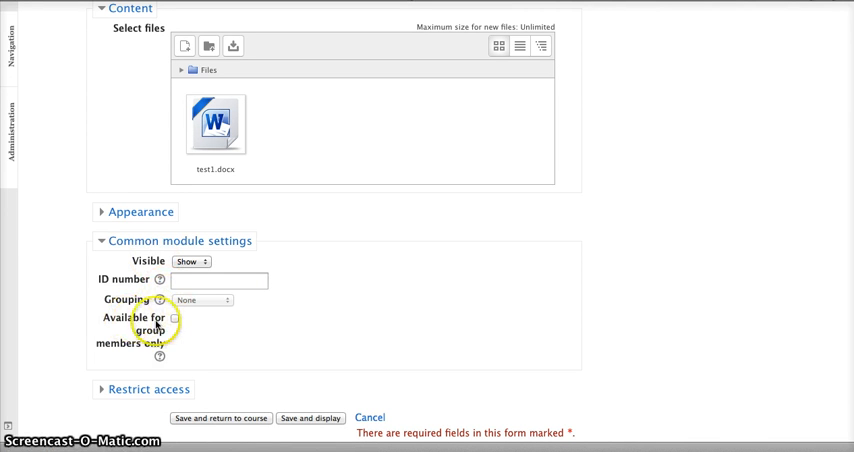
# Make Sample File available to group members only, using the Oral Admin grouping
pyautogui.click(174, 318)
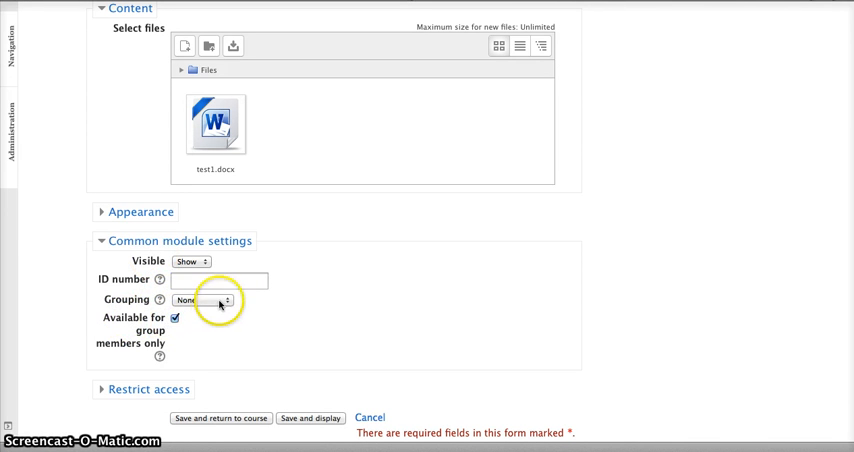
pyautogui.click(198, 300)
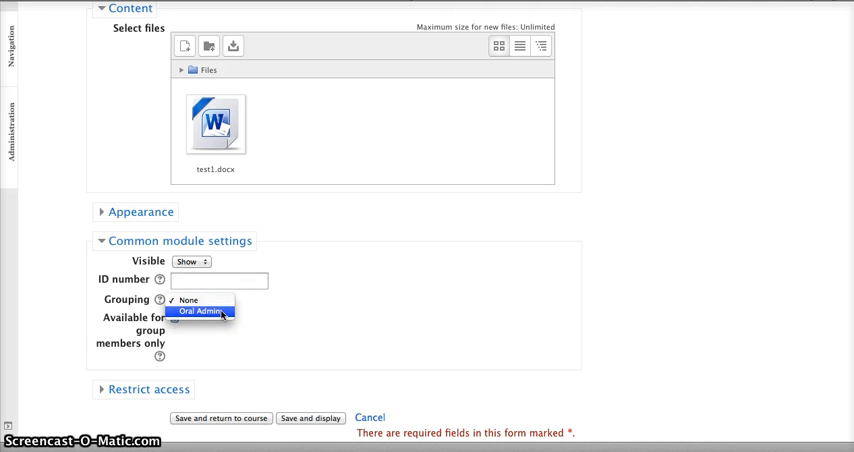
pyautogui.click(186, 300)
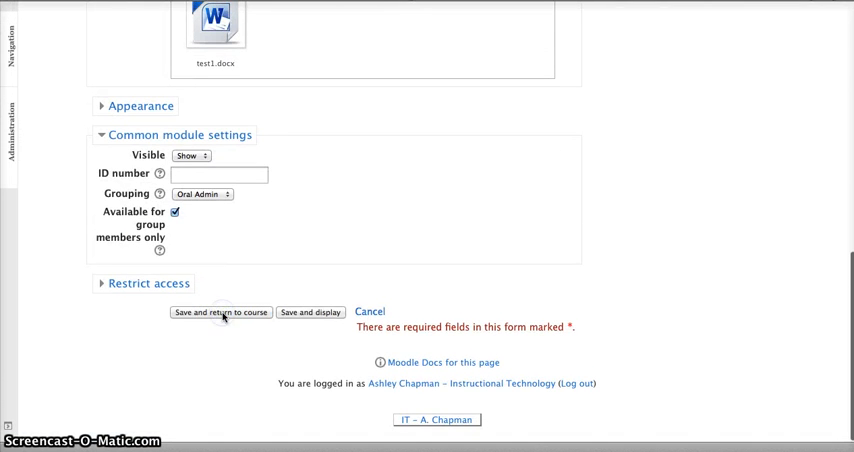
# Save Sample File, return to the course, and find its (Oral Admin) entry
pyautogui.click(221, 312)
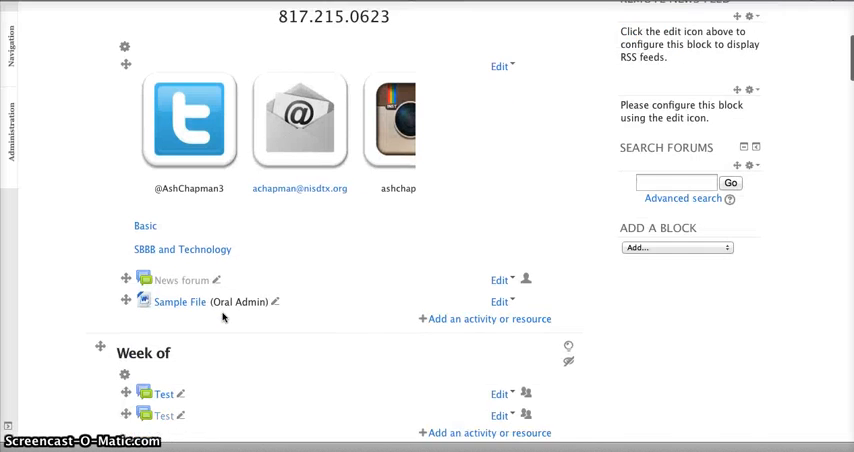
pyautogui.scroll(-3)
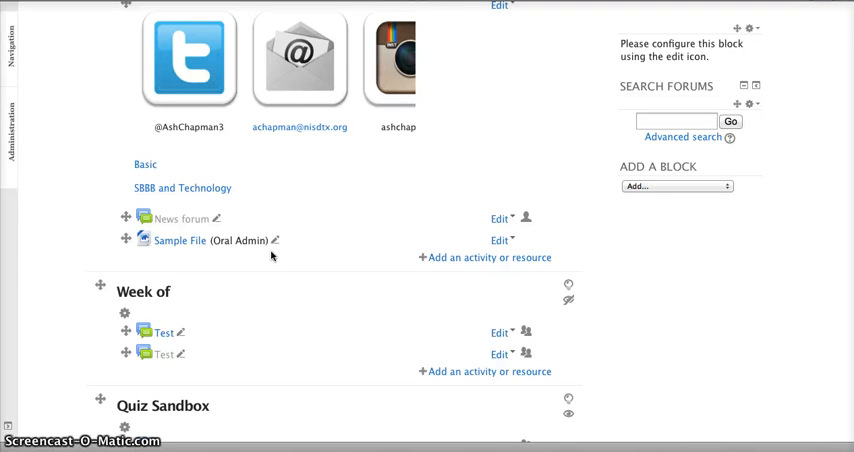
pyautogui.moveTo(265, 253)
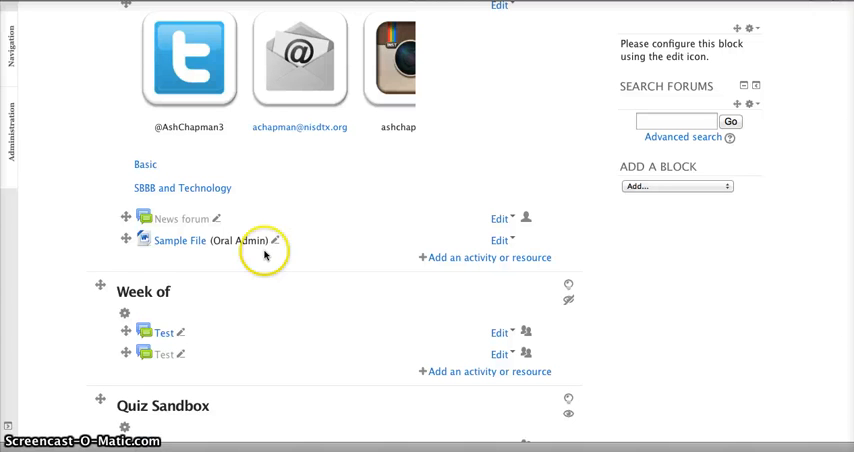
pyautogui.moveTo(254, 272)
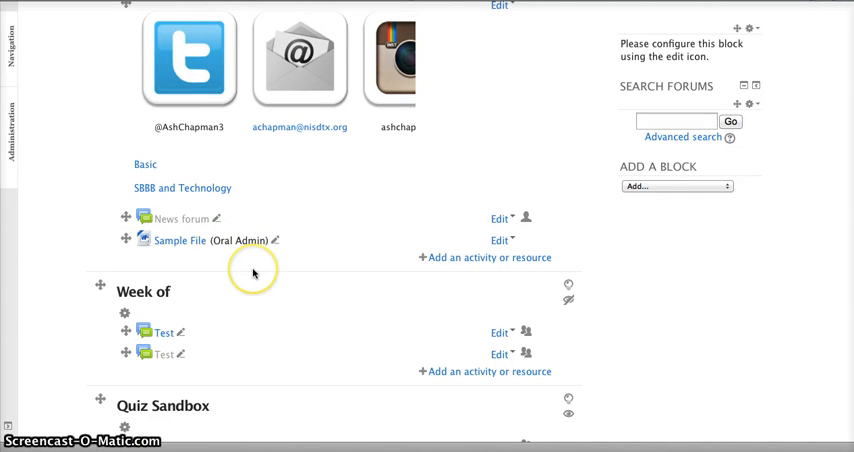
pyautogui.moveTo(253, 273)
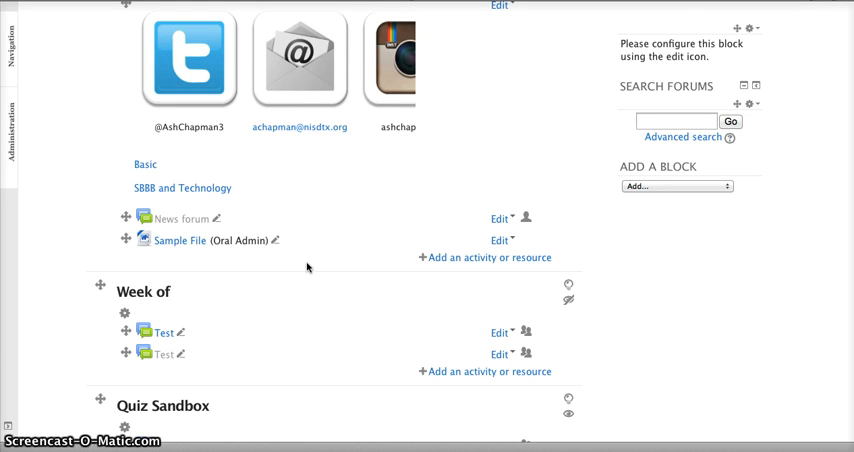
pyautogui.moveTo(308, 267)
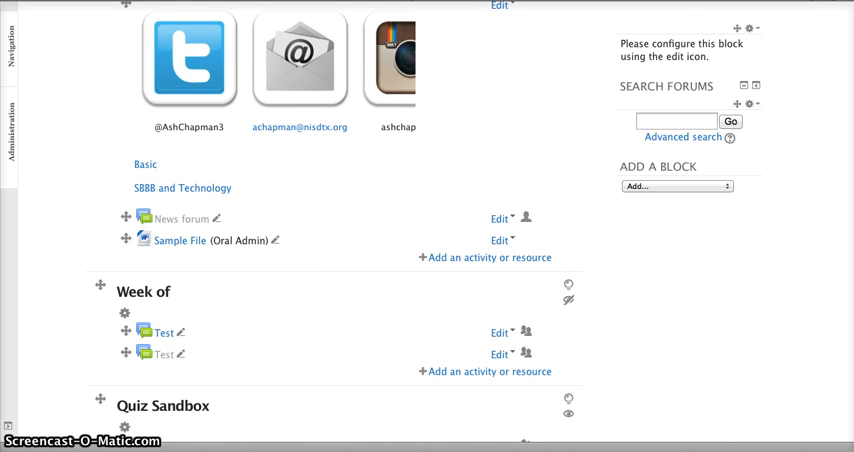